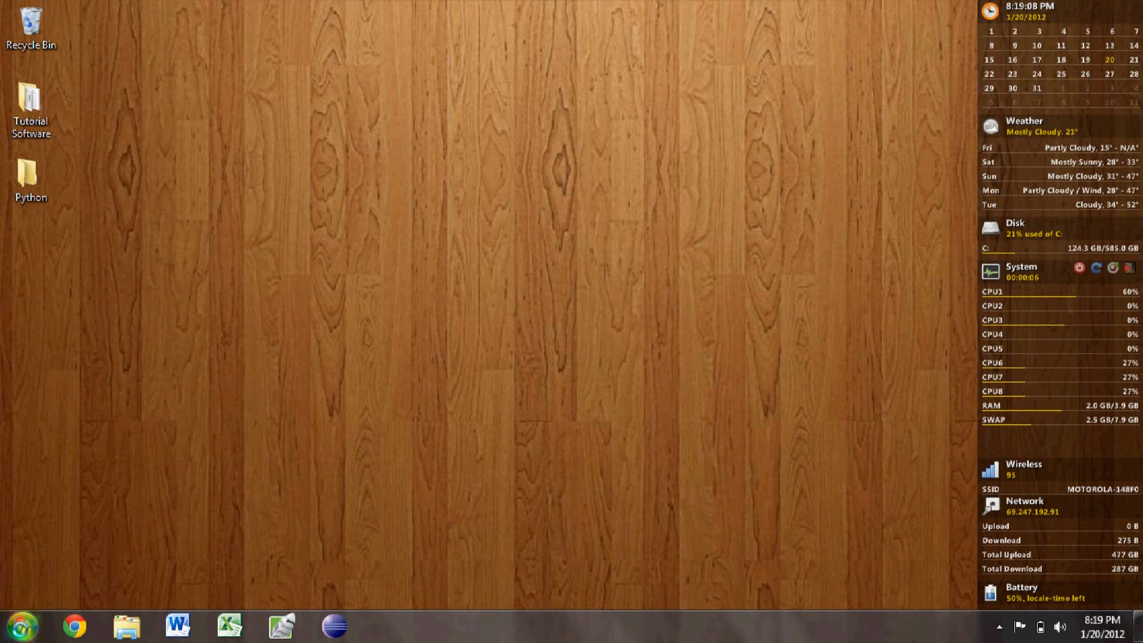
Launch VMware Workstation from the Windows 7 Start menu and accept its license terms
{"action": "left_click", "coordinate": [24, 626]}
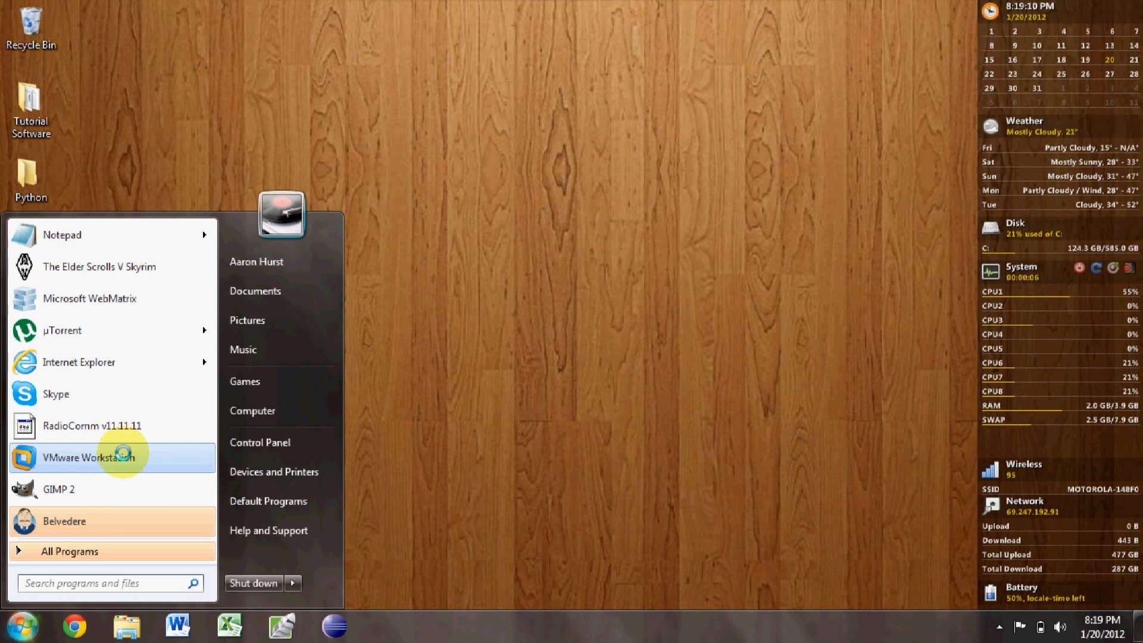
{"action": "left_click", "coordinate": [89, 458]}
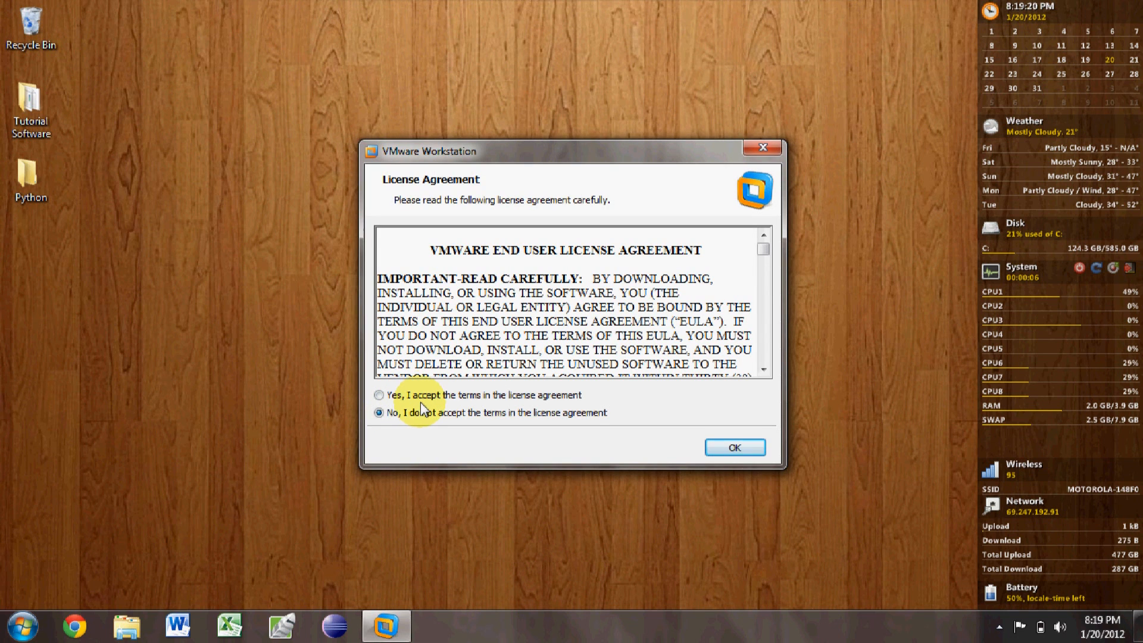
{"action": "left_click", "coordinate": [733, 447]}
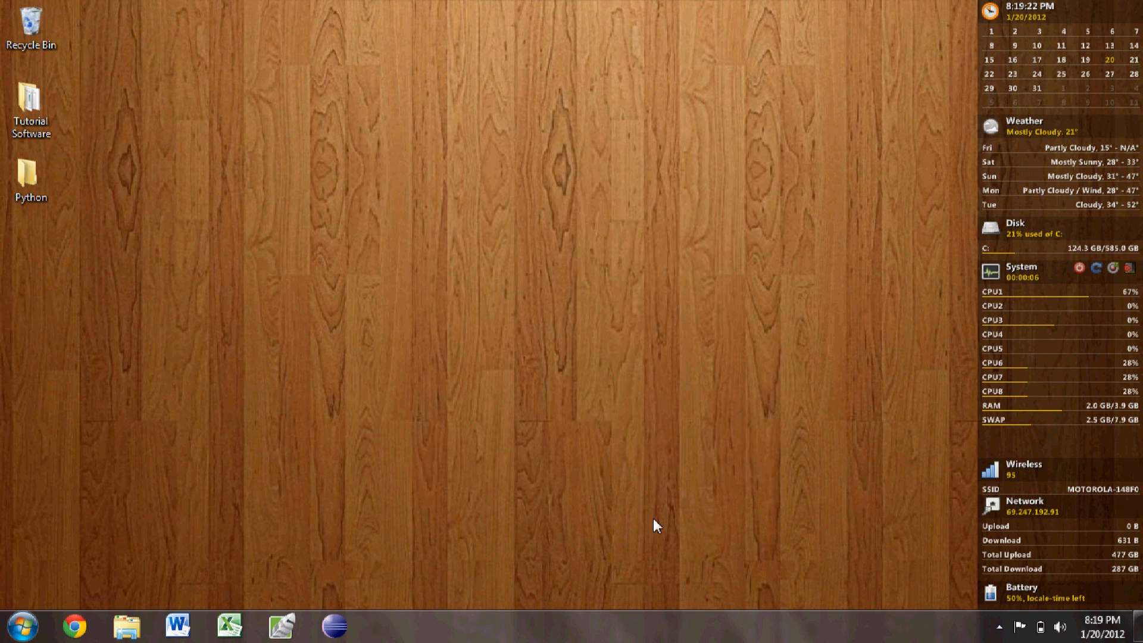
Confirm the license agreement, then power on the Mac OS X Lion VM in full screen
{"action": "left_click", "coordinate": [386, 626]}
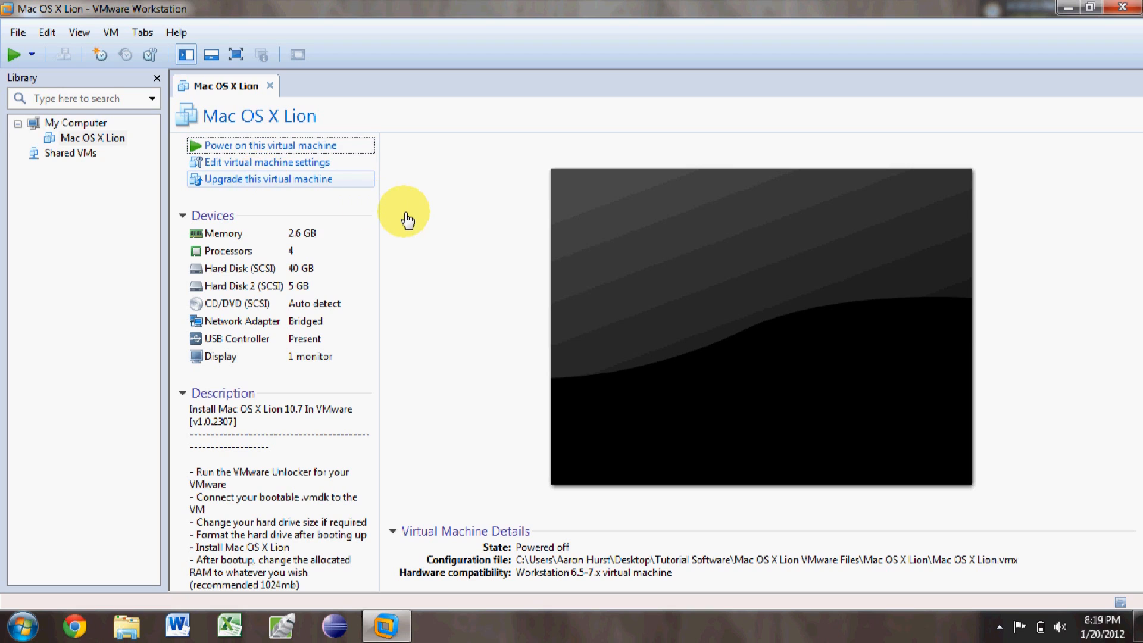
{"action": "left_click", "coordinate": [267, 146]}
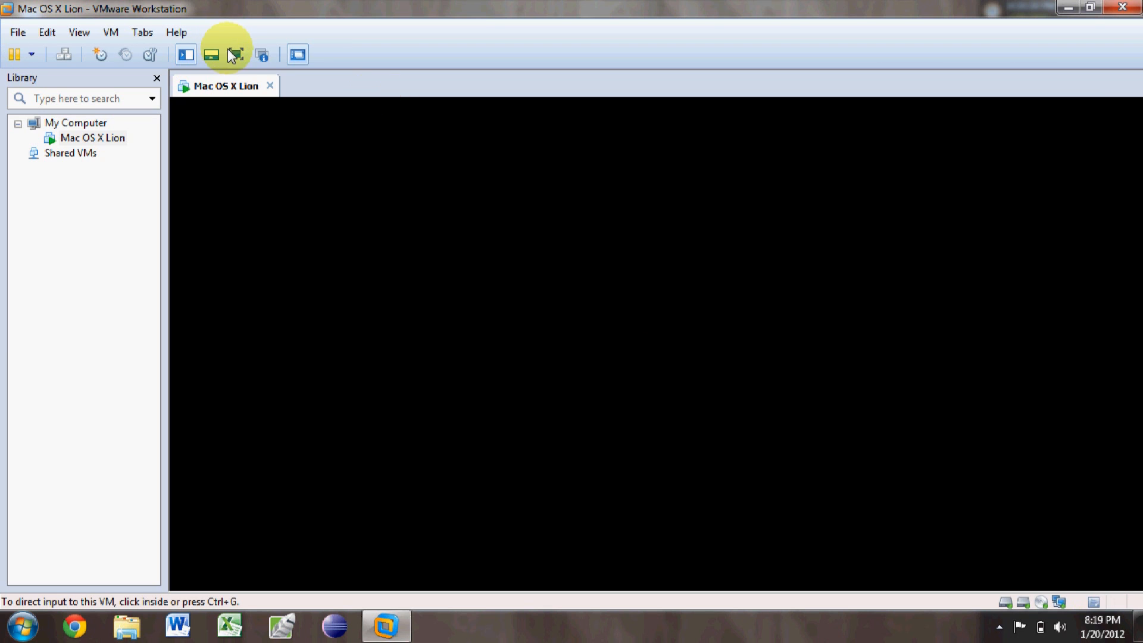
{"action": "left_click", "coordinate": [235, 55]}
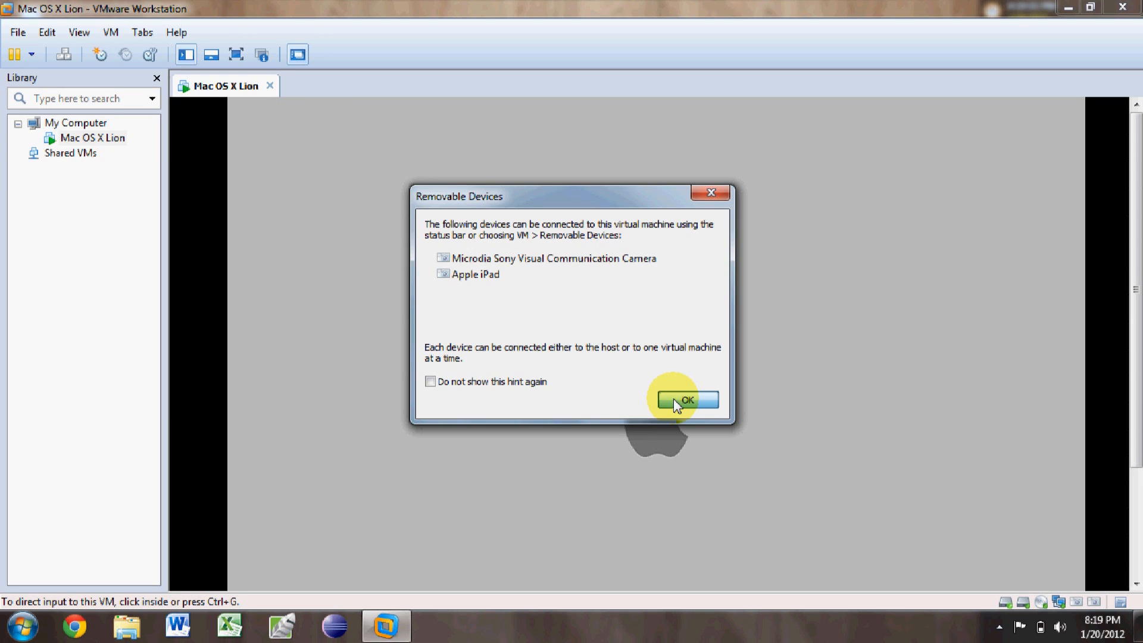
Dismiss the removable devices notice and submit the Mac login password
{"action": "left_click", "coordinate": [685, 399]}
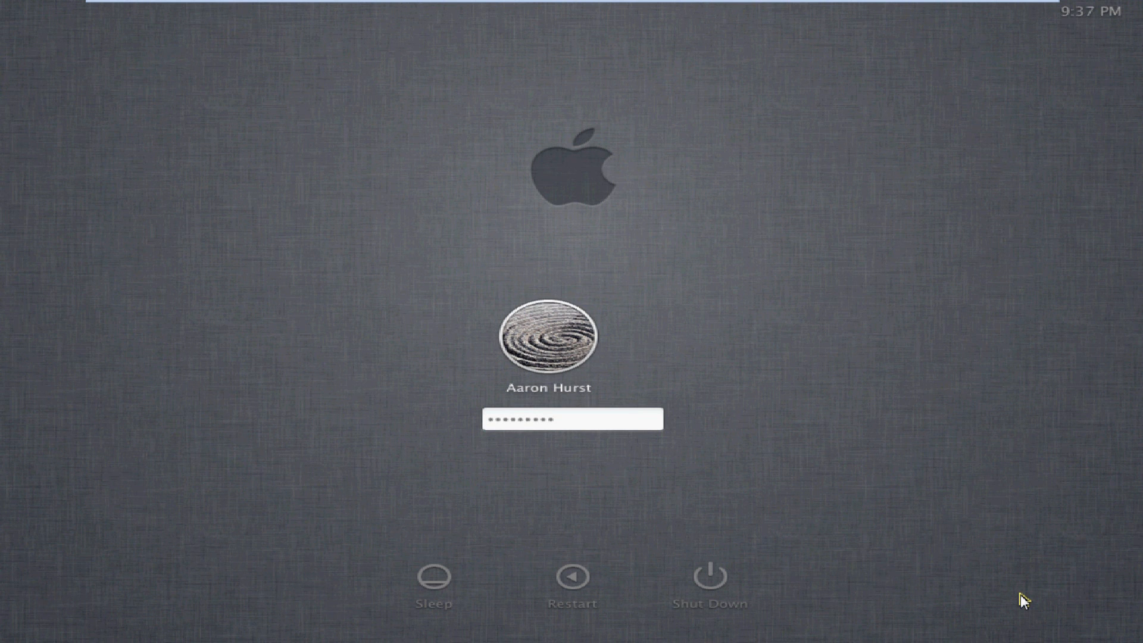
{"action": "key", "text": "Return"}
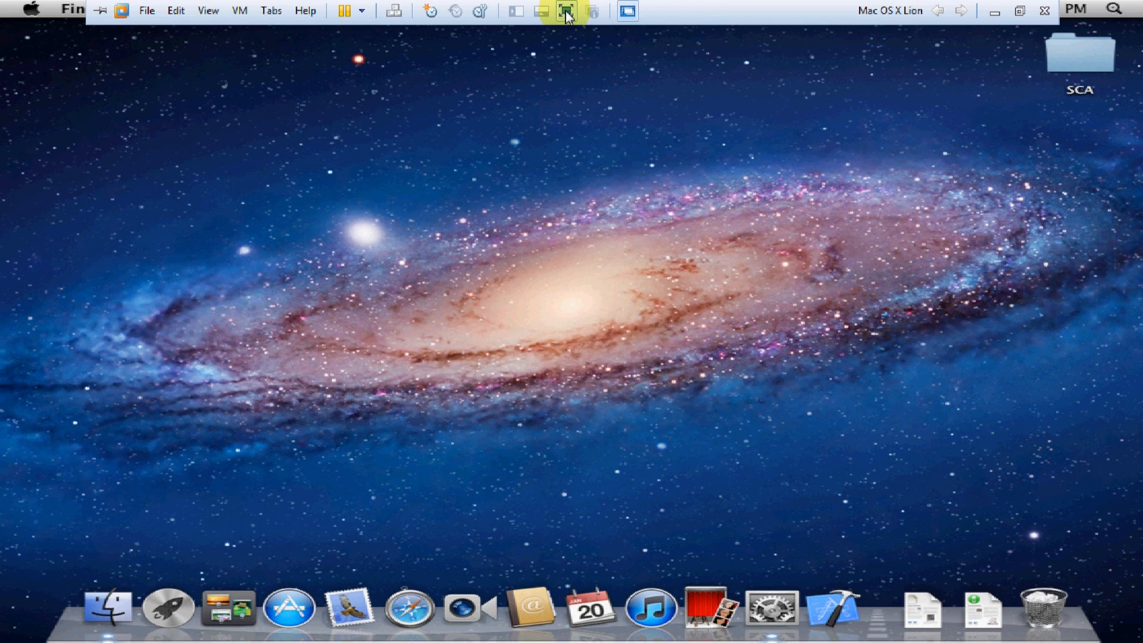
{"action": "left_click", "coordinate": [565, 10]}
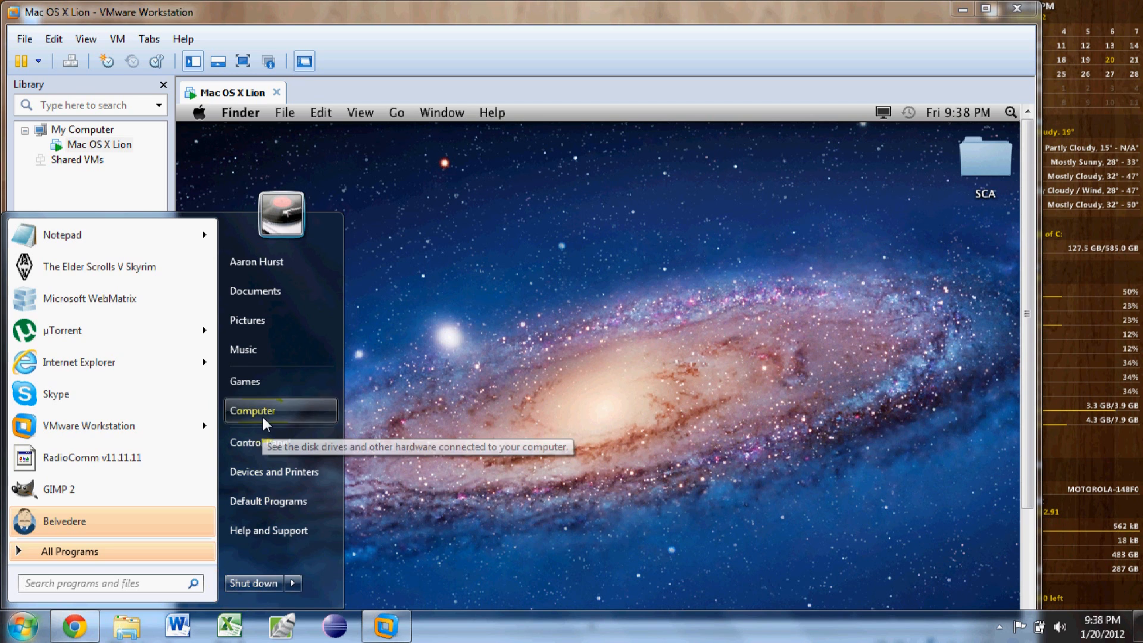
{"action": "left_click", "coordinate": [253, 410]}
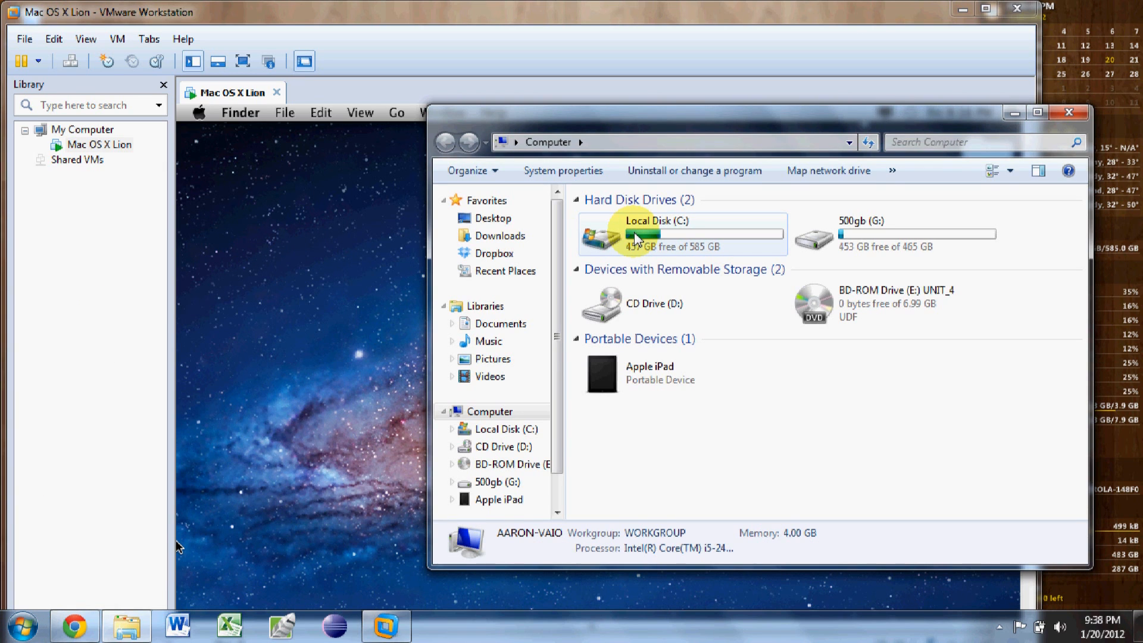
{"action": "double_click", "coordinate": [656, 233]}
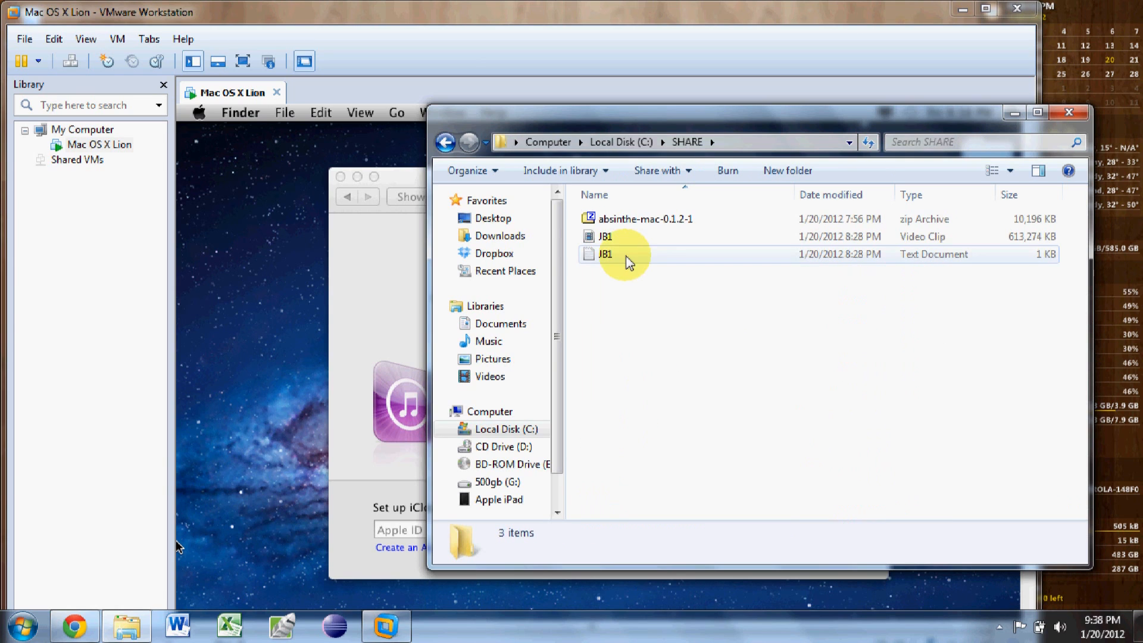
{"action": "left_click", "coordinate": [645, 219]}
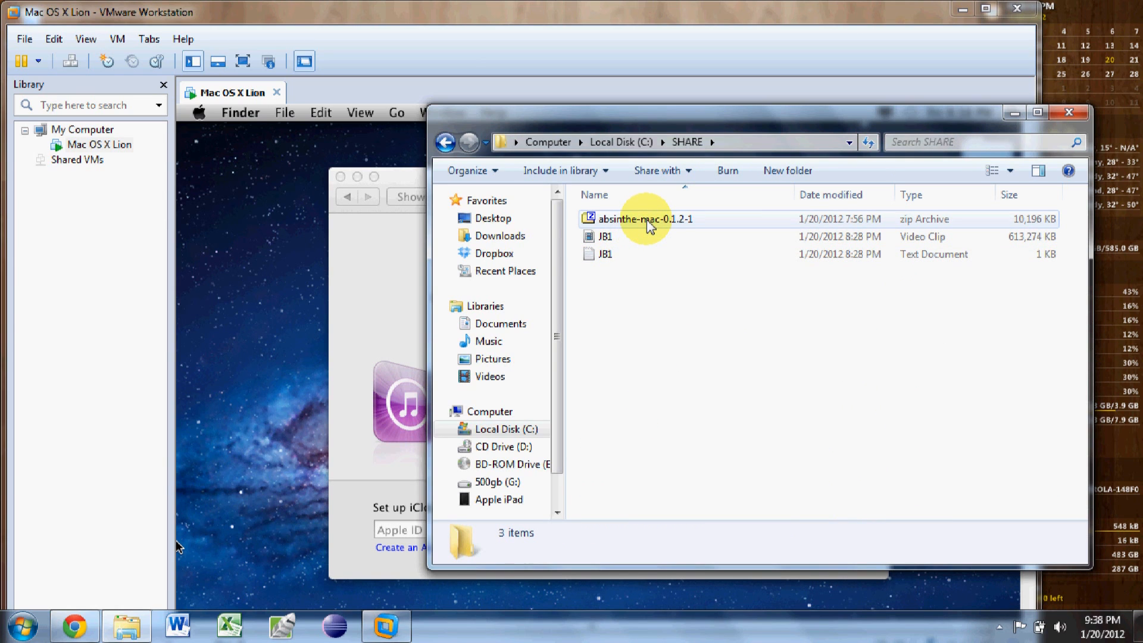
{"action": "left_click", "coordinate": [645, 218]}
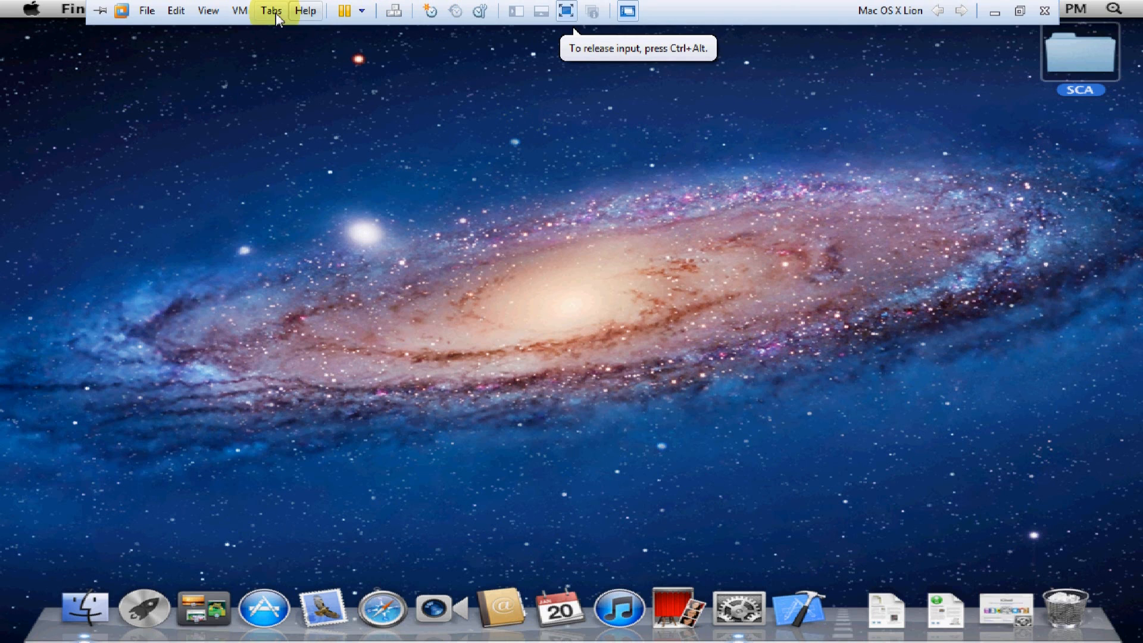
Connect the JMicron USA removable disk to the Lion VM, confirming its removal from the host
{"action": "left_click", "coordinate": [240, 10]}
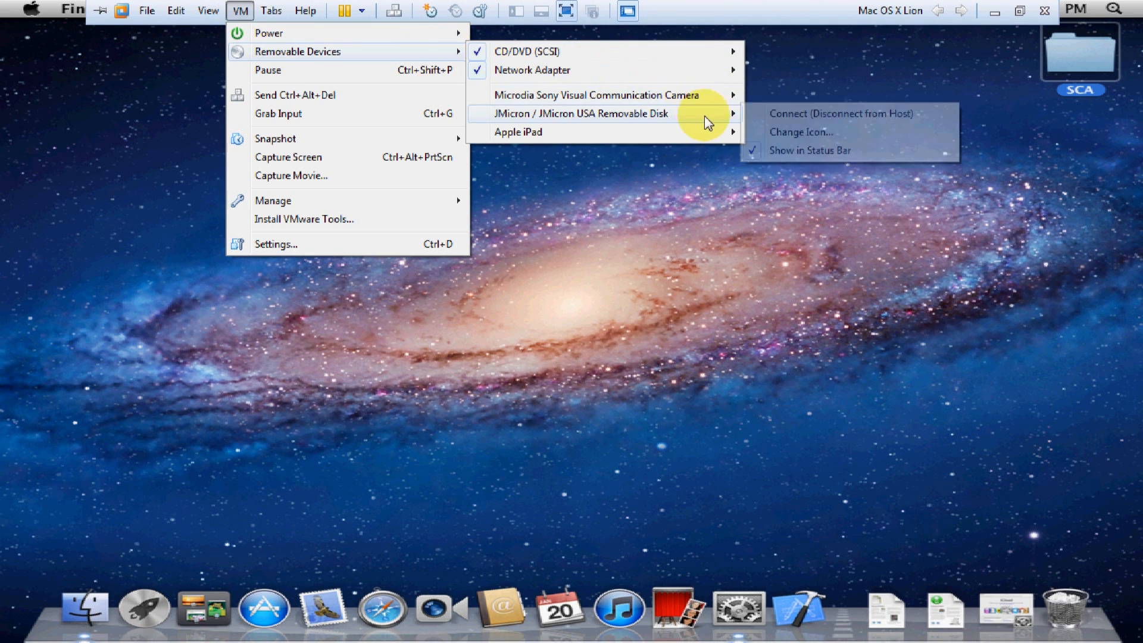
{"action": "left_click", "coordinate": [840, 114]}
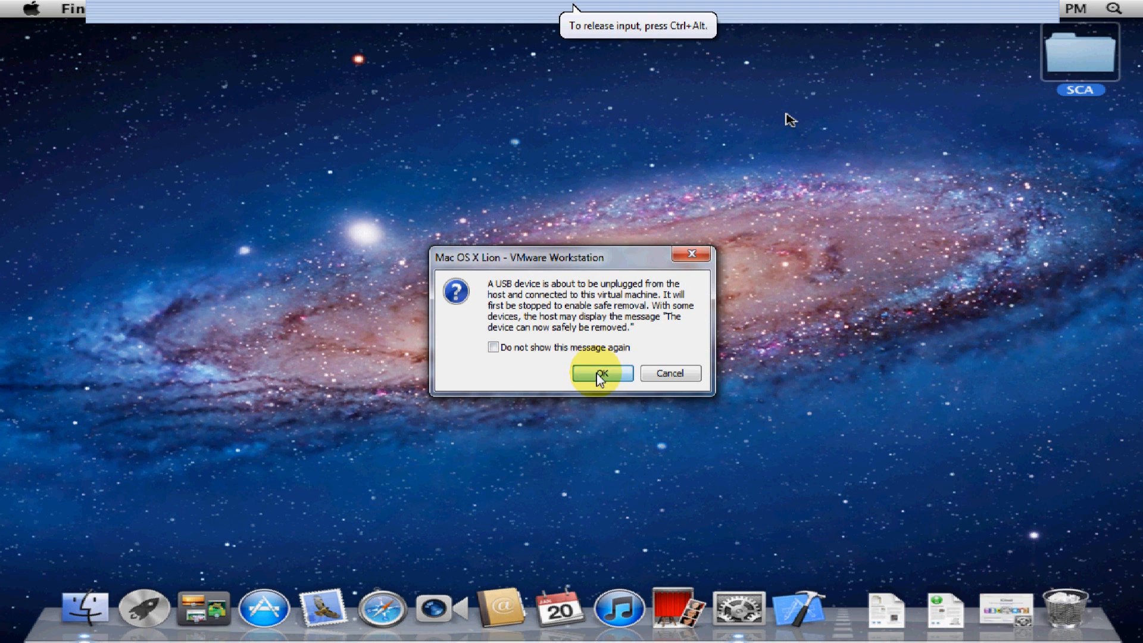
{"action": "left_click", "coordinate": [598, 373]}
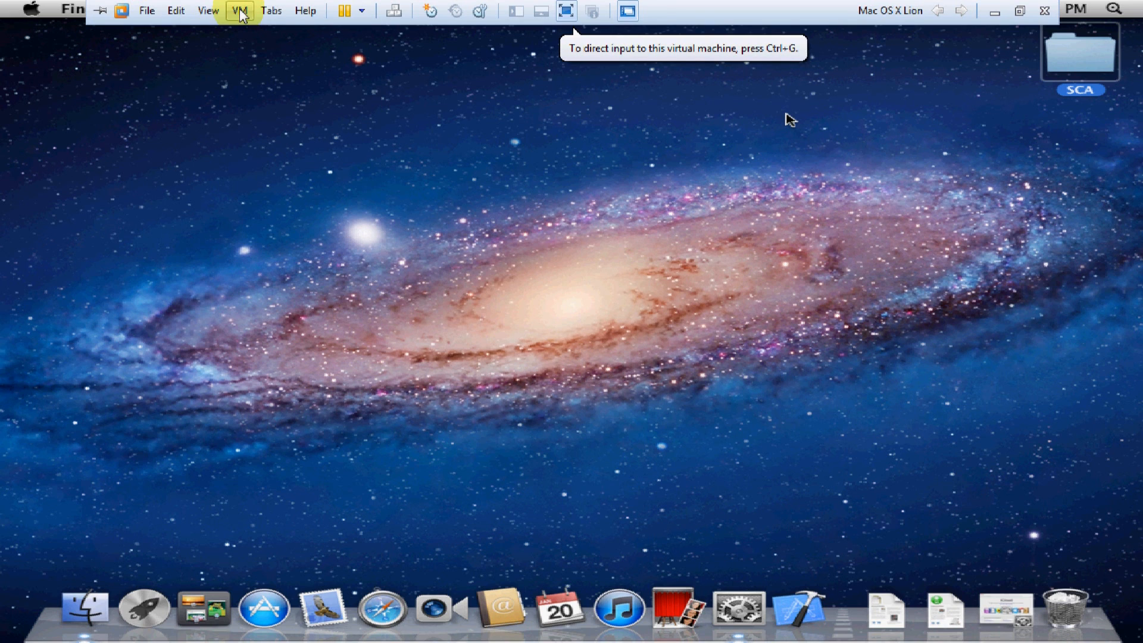
Connect the Apple iPad to the Lion VM, confirming its removal from the host
{"action": "left_click", "coordinate": [239, 10]}
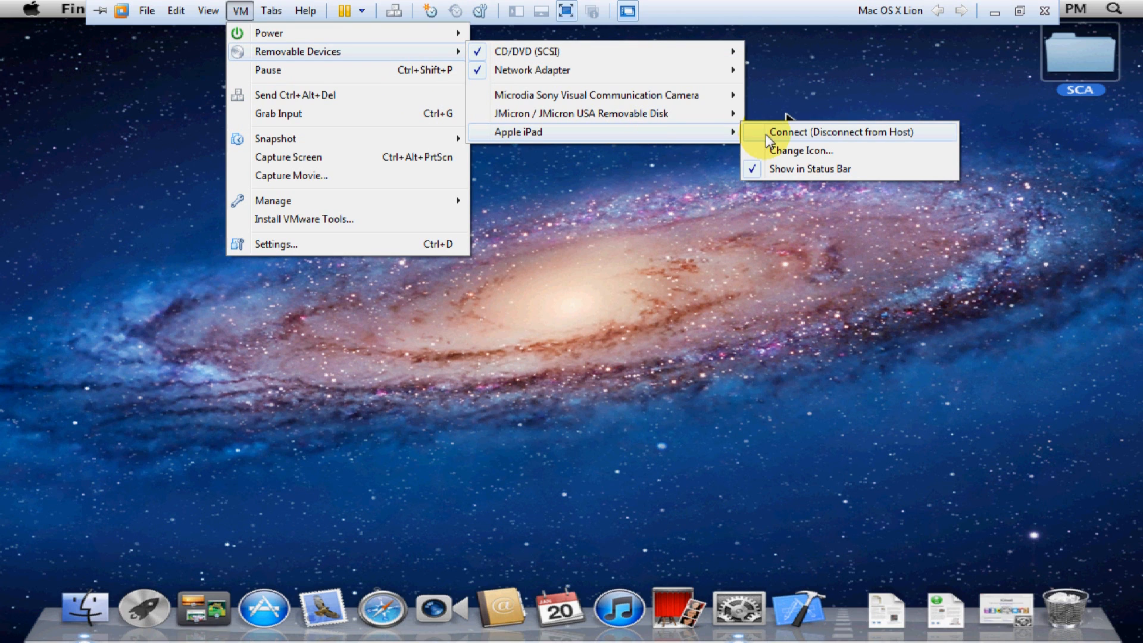
{"action": "left_click", "coordinate": [843, 132]}
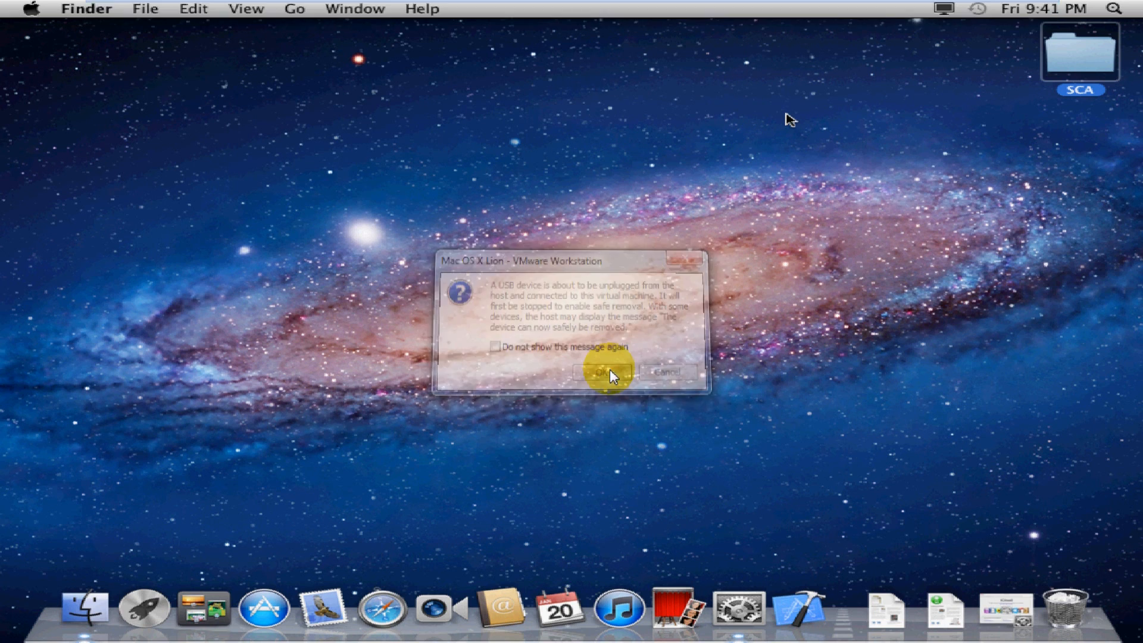
{"action": "left_click", "coordinate": [605, 372]}
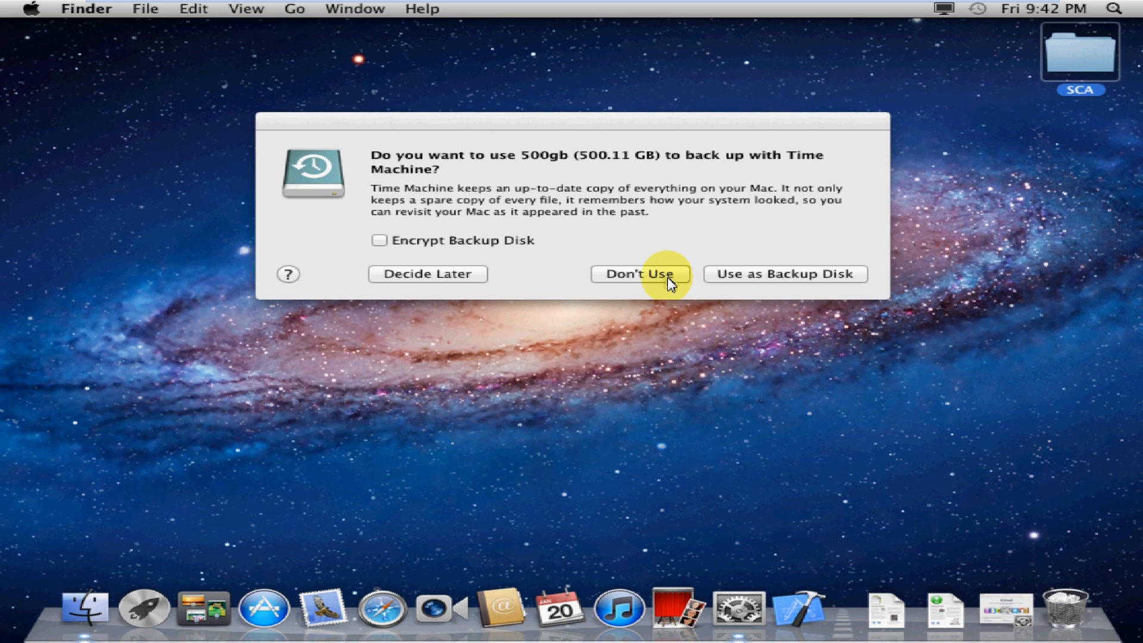
Decline using 500gb for Time Machine backups and open a Finder window
{"action": "left_click", "coordinate": [640, 274]}
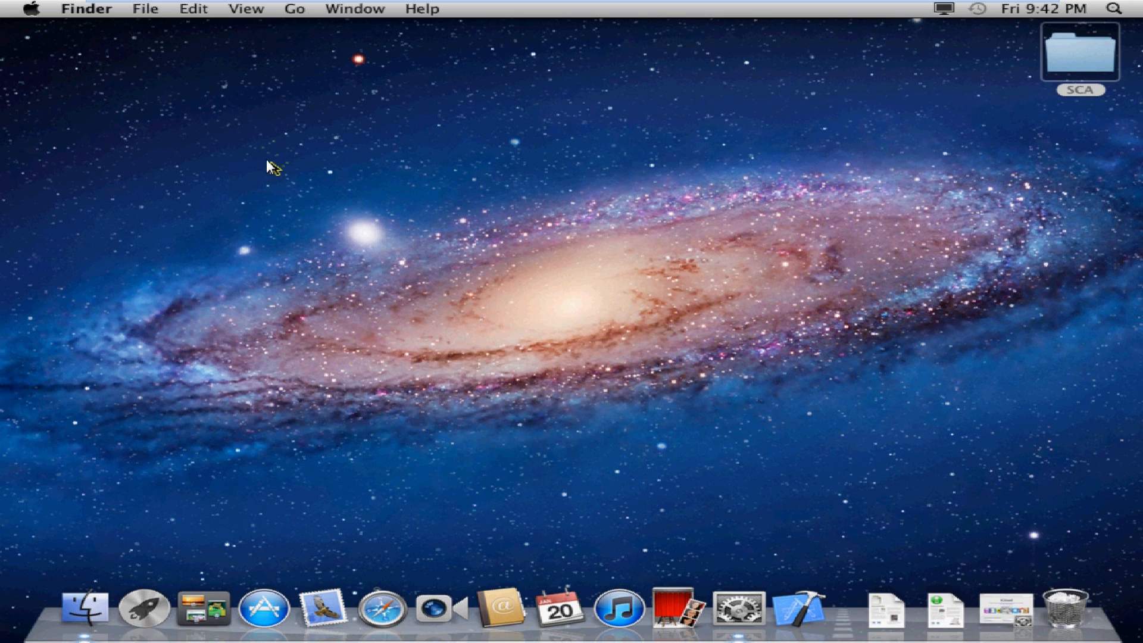
{"action": "left_click", "coordinate": [86, 9]}
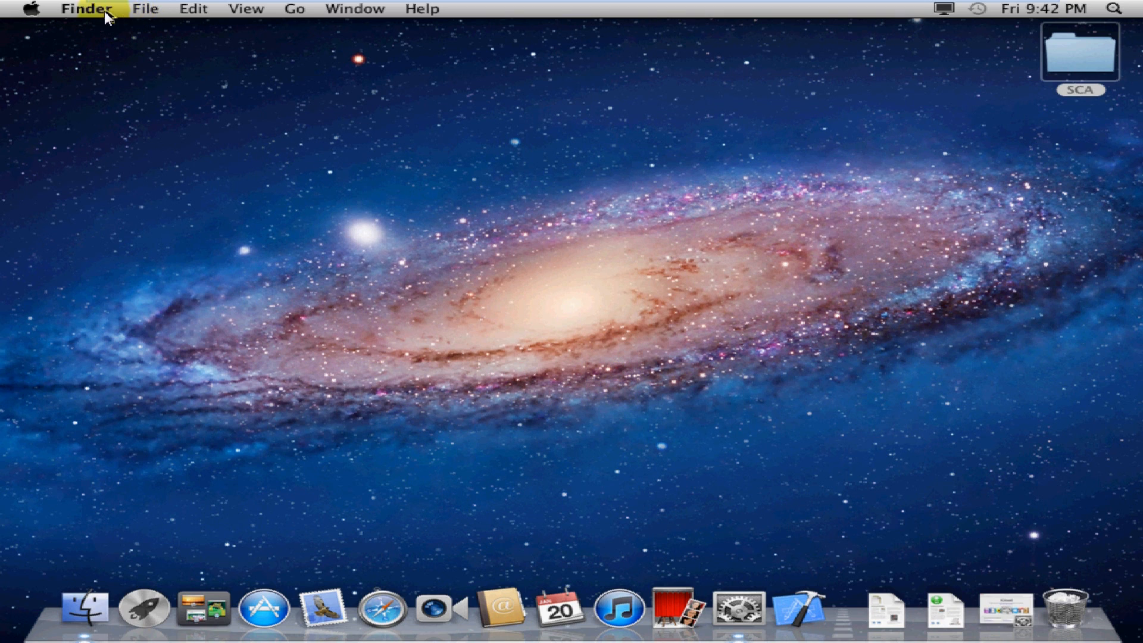
{"action": "left_click", "coordinate": [146, 9]}
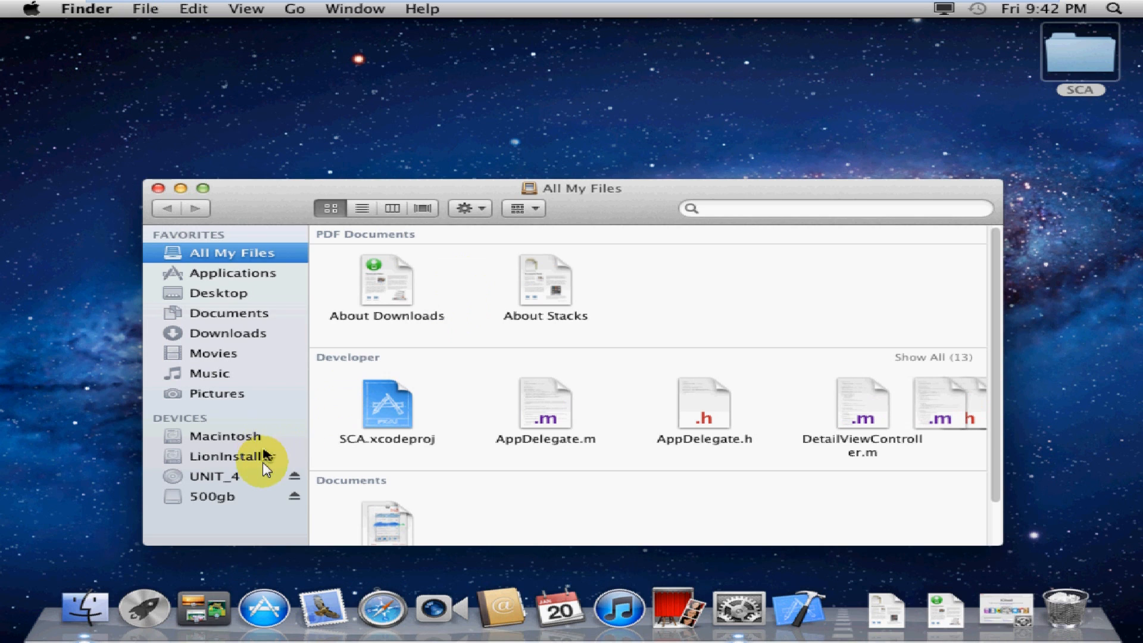
Extract absinthe-mac-0.1.2-1.zip from the 500gb drive and close the 500gb window
{"action": "left_click", "coordinate": [218, 496]}
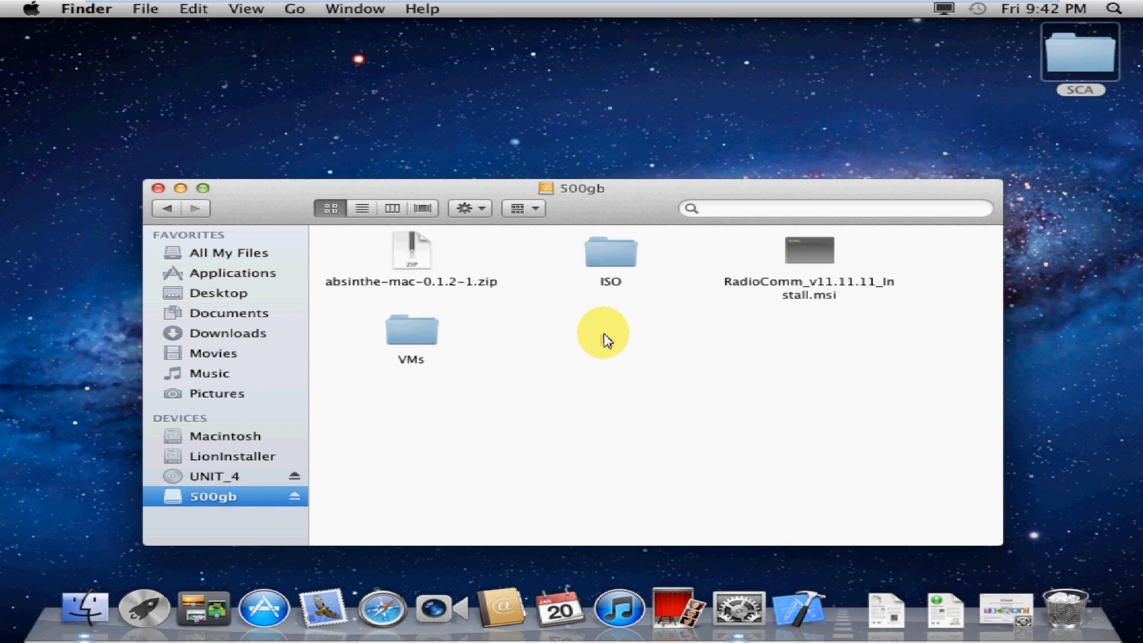
{"action": "left_click", "coordinate": [411, 252]}
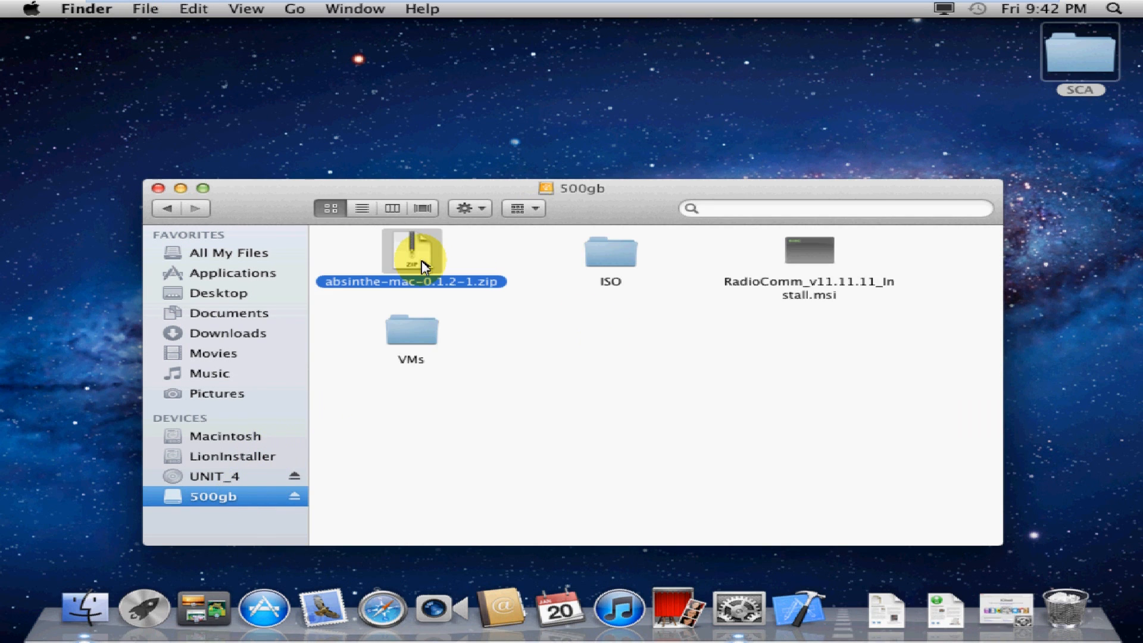
{"action": "double_click", "coordinate": [412, 250]}
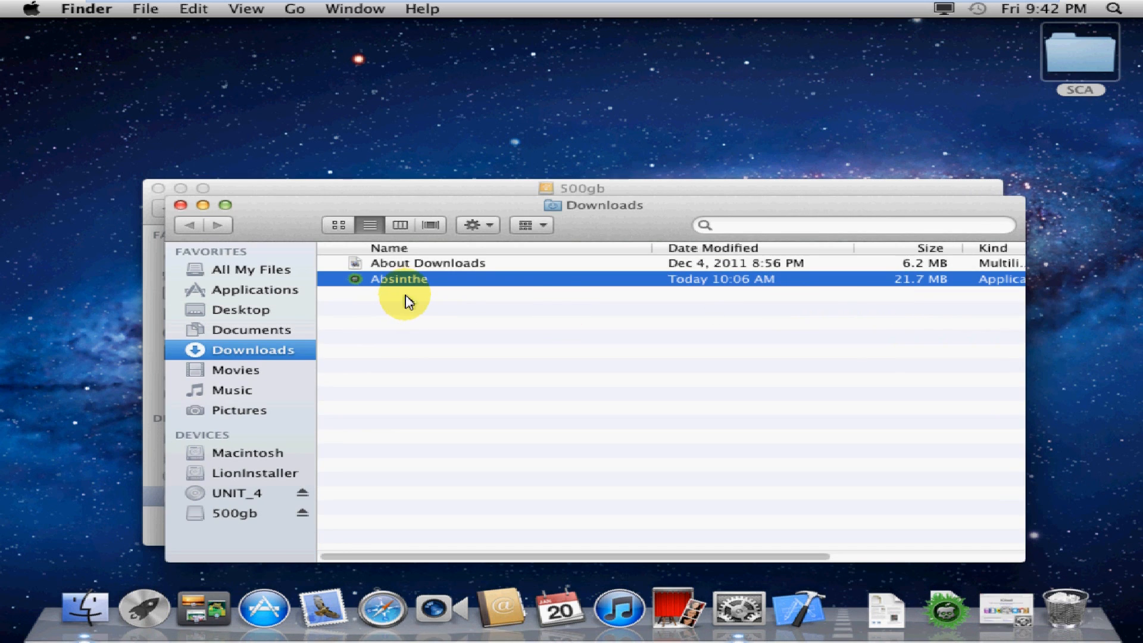
{"action": "mouse_move", "coordinate": [417, 285]}
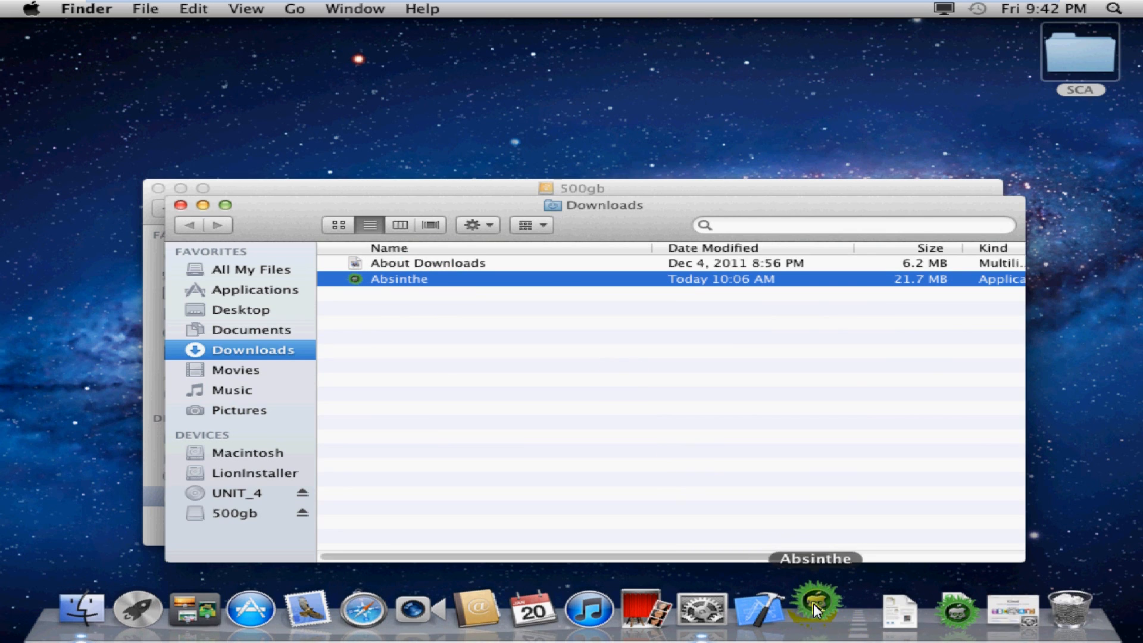
{"action": "mouse_move", "coordinate": [948, 210]}
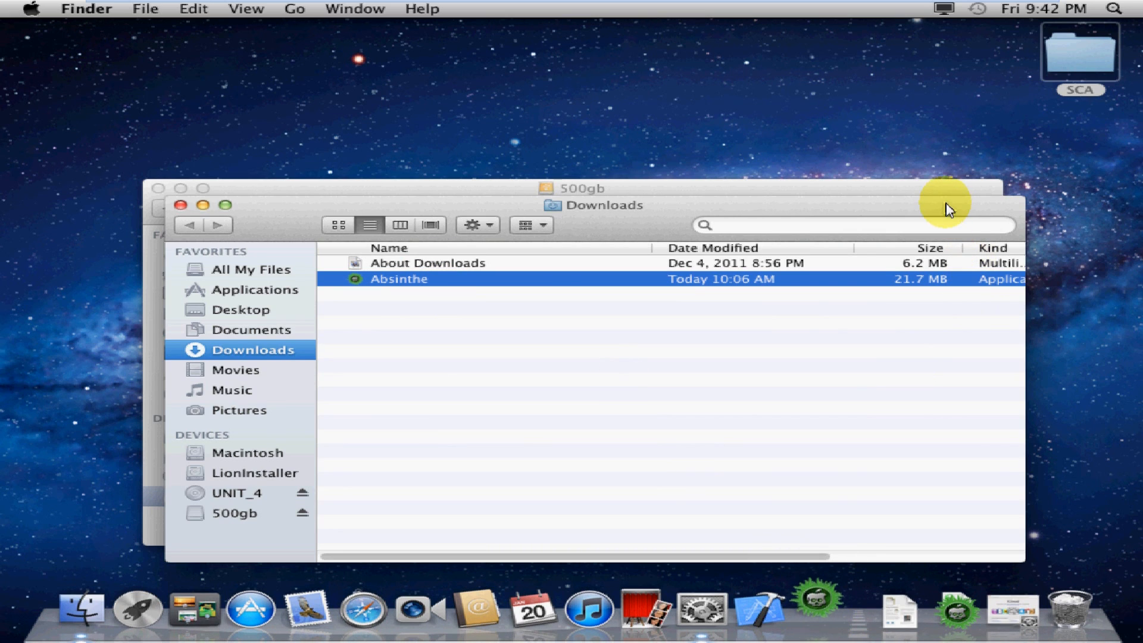
{"action": "mouse_move", "coordinate": [932, 198]}
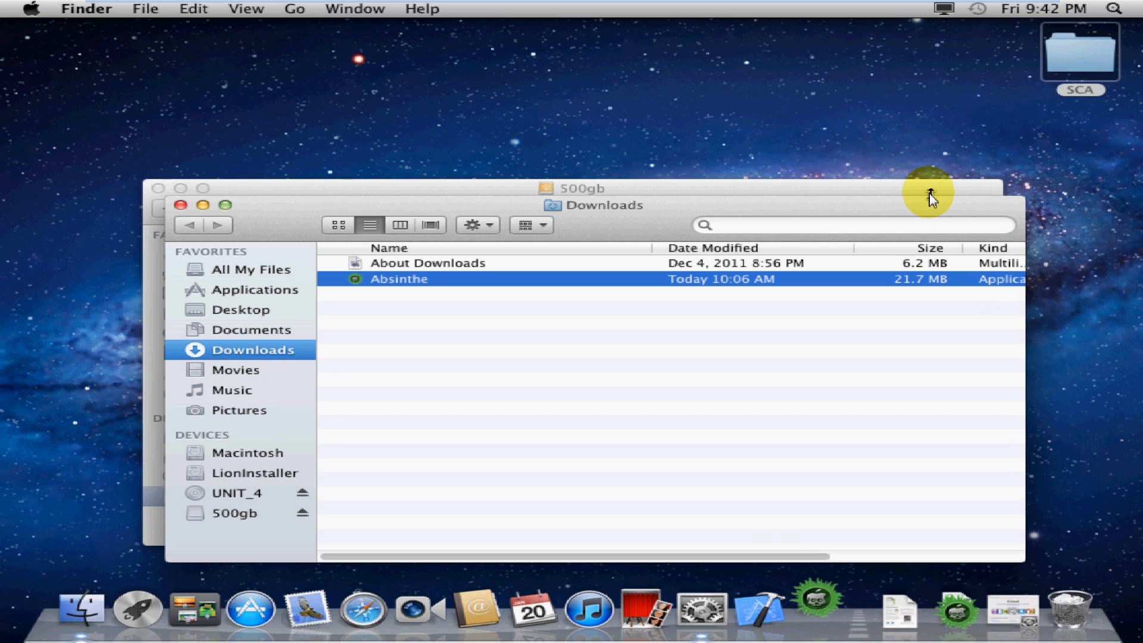
{"action": "mouse_move", "coordinate": [284, 182]}
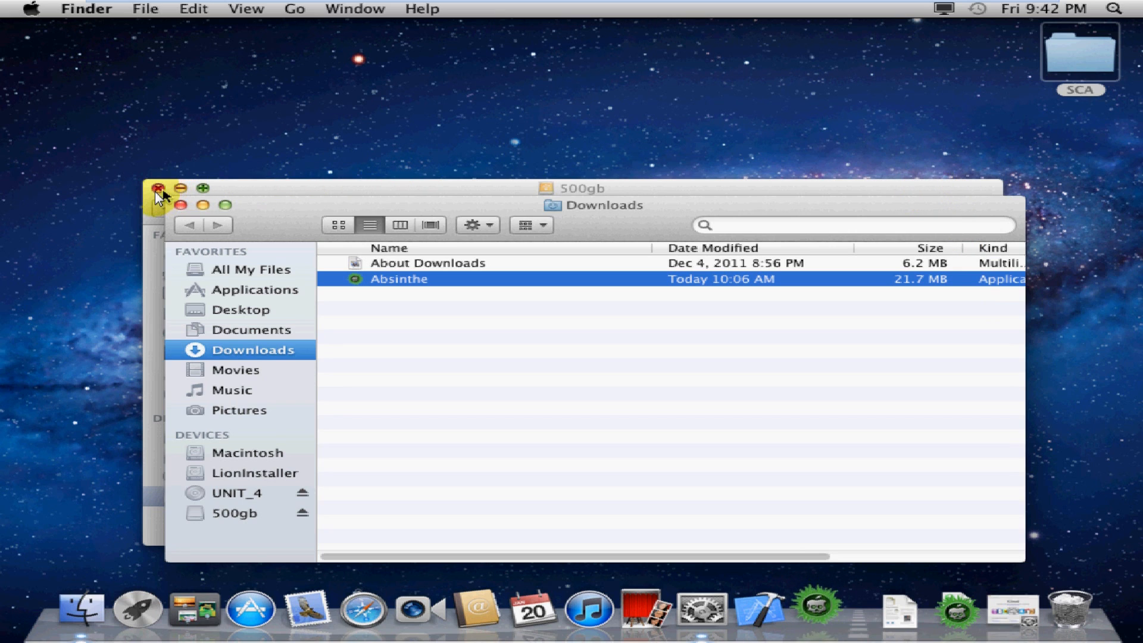
{"action": "left_click", "coordinate": [155, 188]}
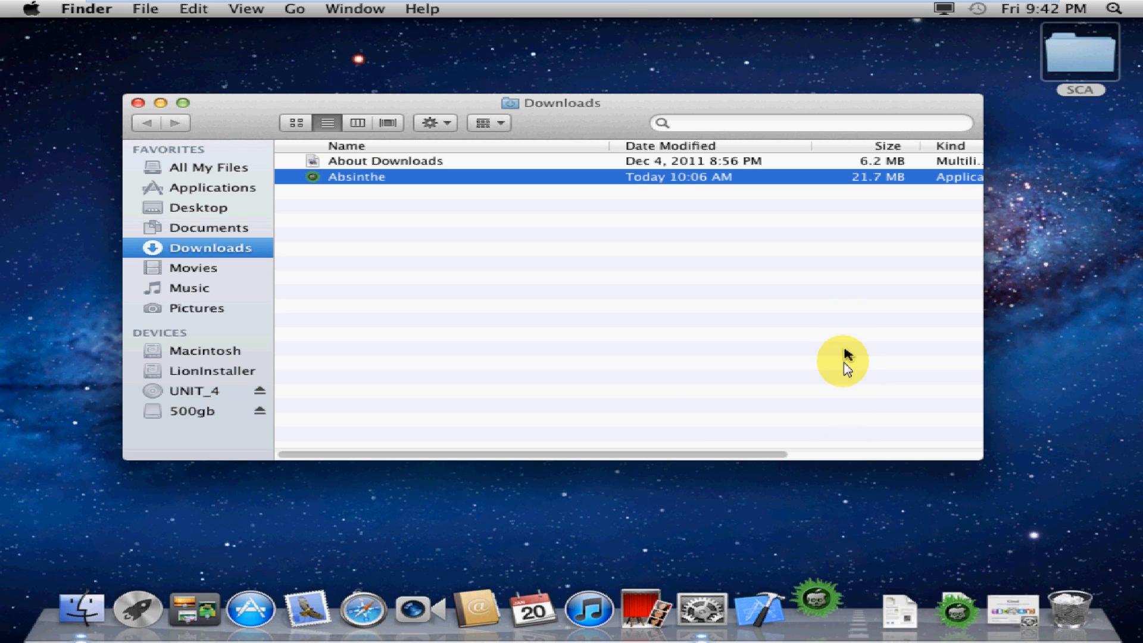
{"action": "mouse_move", "coordinate": [812, 608]}
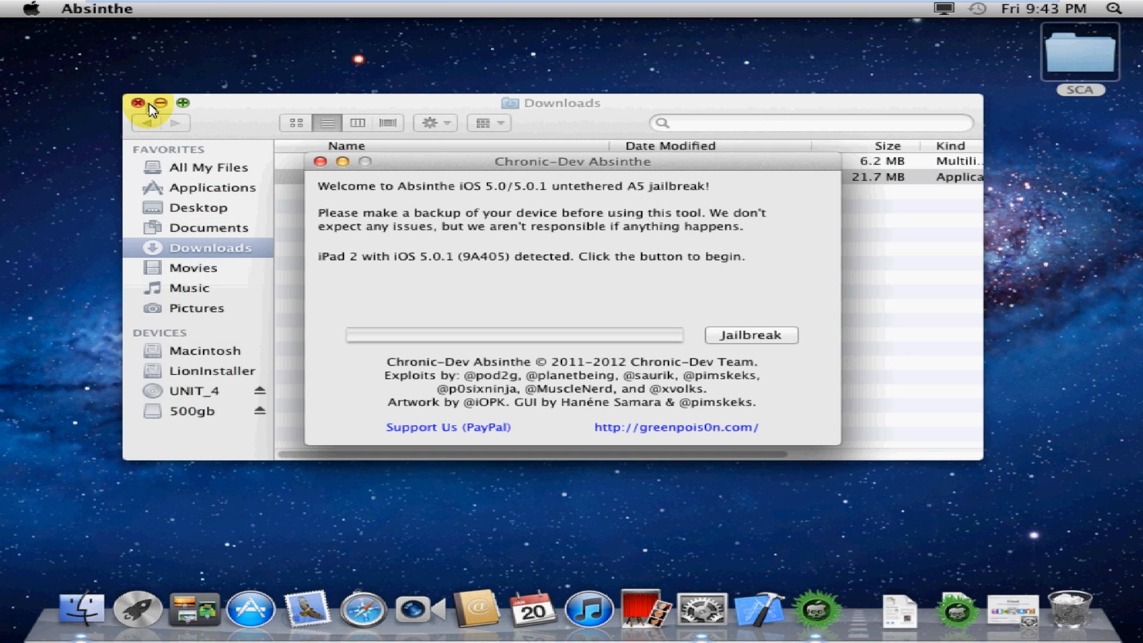
Close the Downloads window and start Absinthe's jailbreak of the iPad 2
{"action": "left_click", "coordinate": [138, 104]}
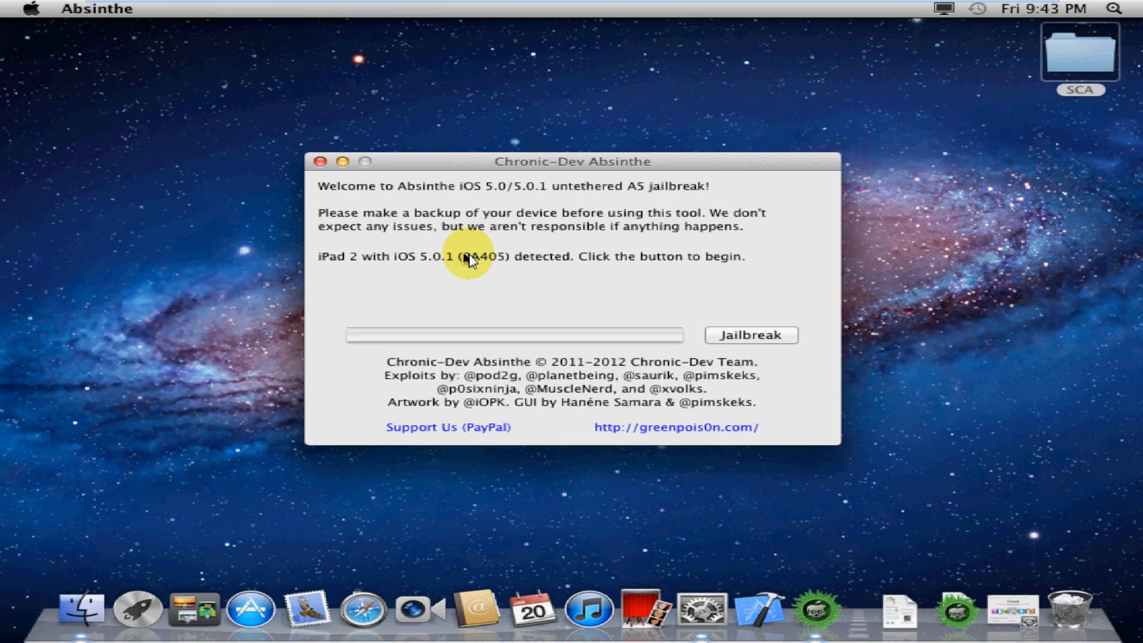
{"action": "mouse_move", "coordinate": [754, 330]}
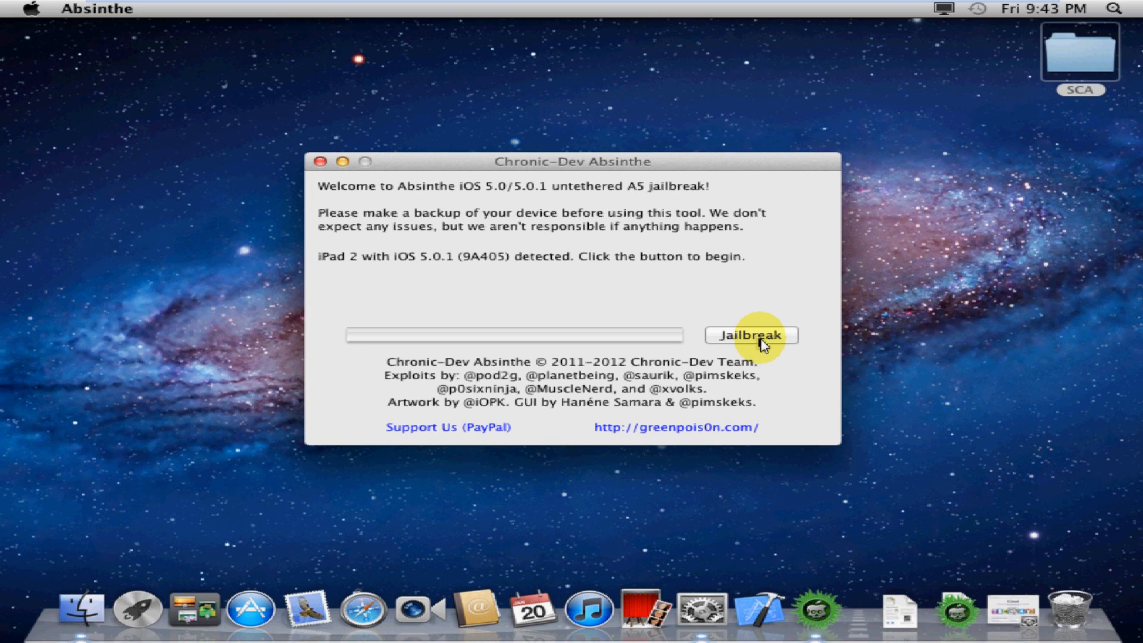
{"action": "left_click", "coordinate": [751, 334]}
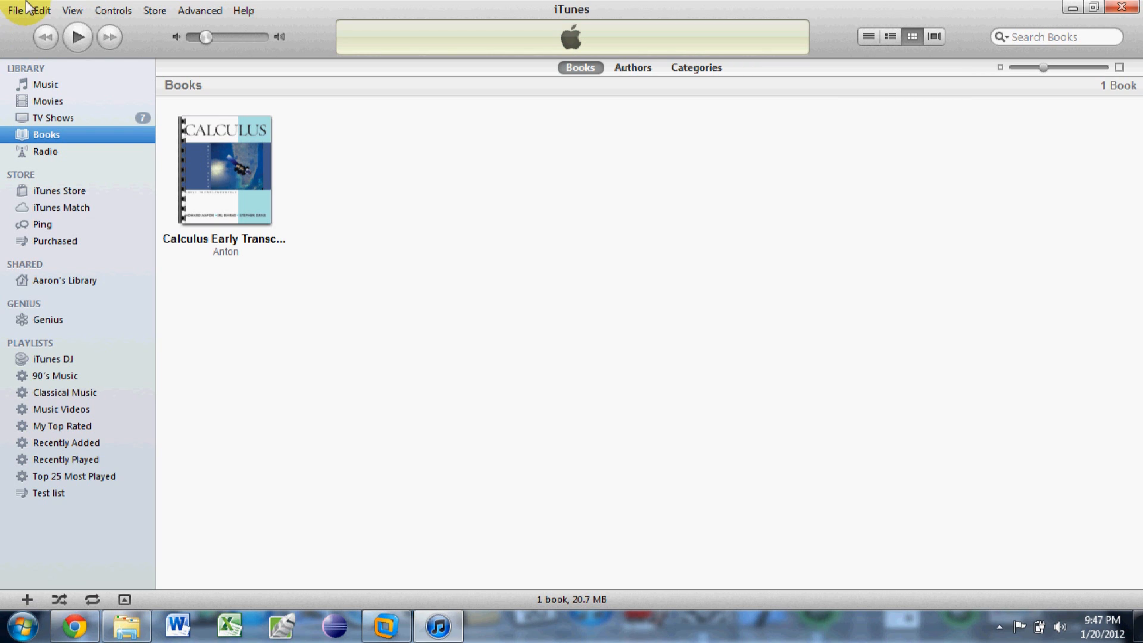
{"action": "mouse_move", "coordinate": [195, 65]}
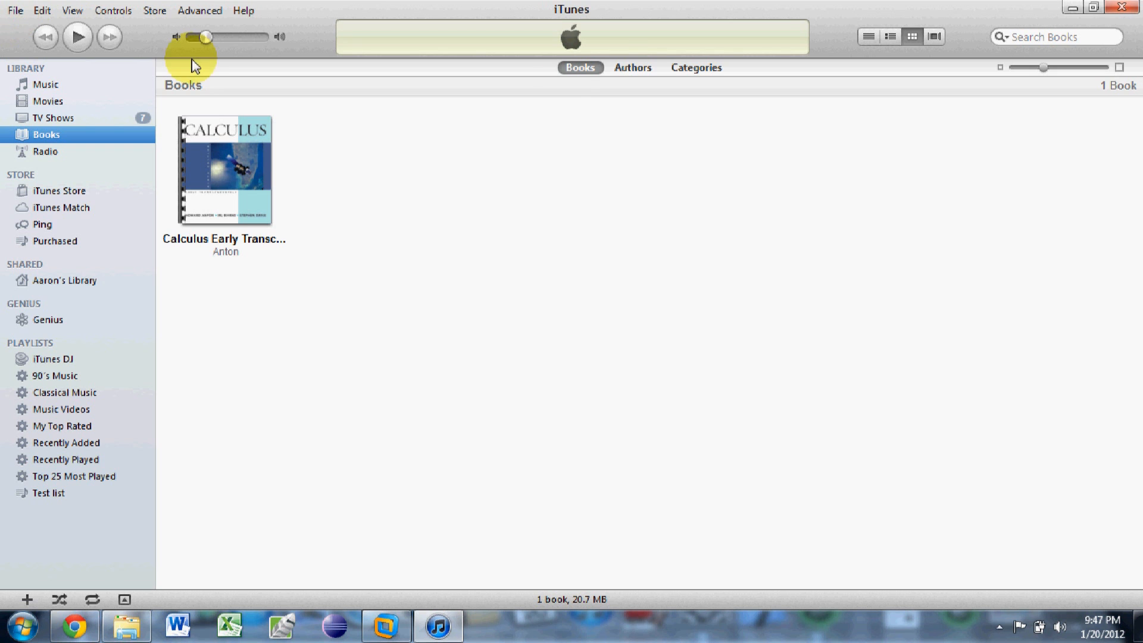
{"action": "mouse_move", "coordinate": [208, 613]}
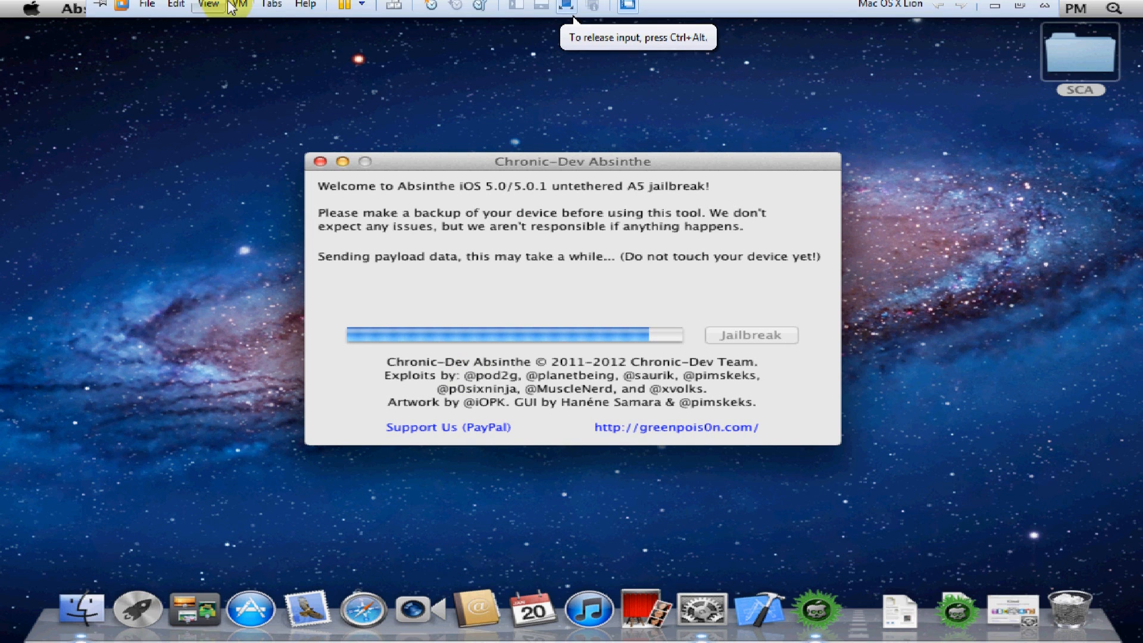
Give input to the Mac VM while Absinthe's payload transfer finishes
{"action": "left_click", "coordinate": [240, 10]}
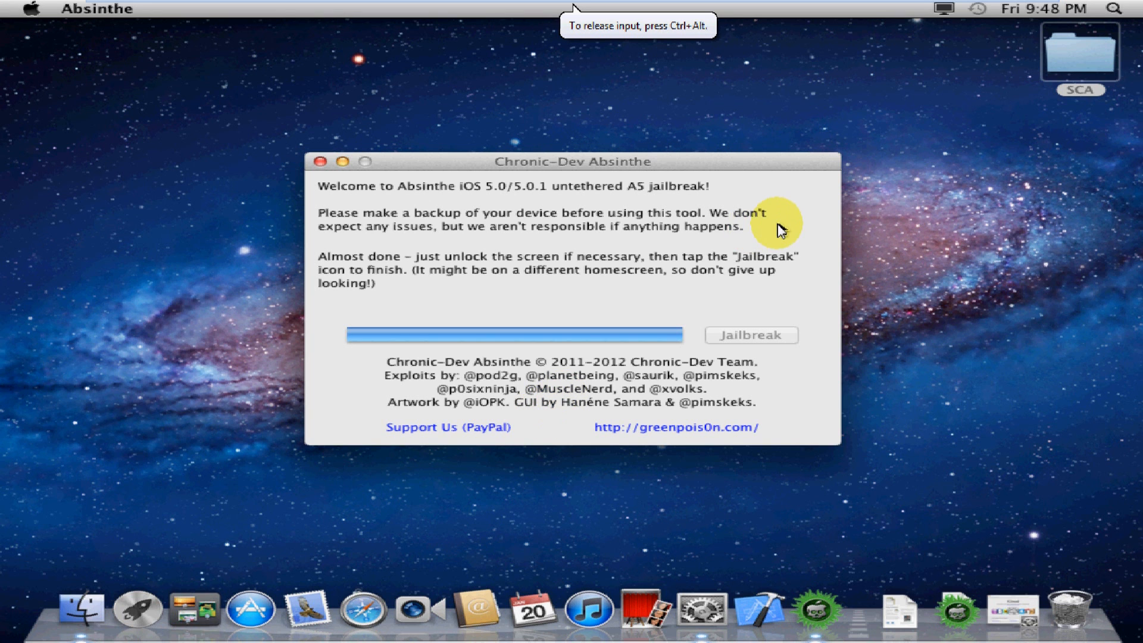
{"action": "mouse_move", "coordinate": [834, 188]}
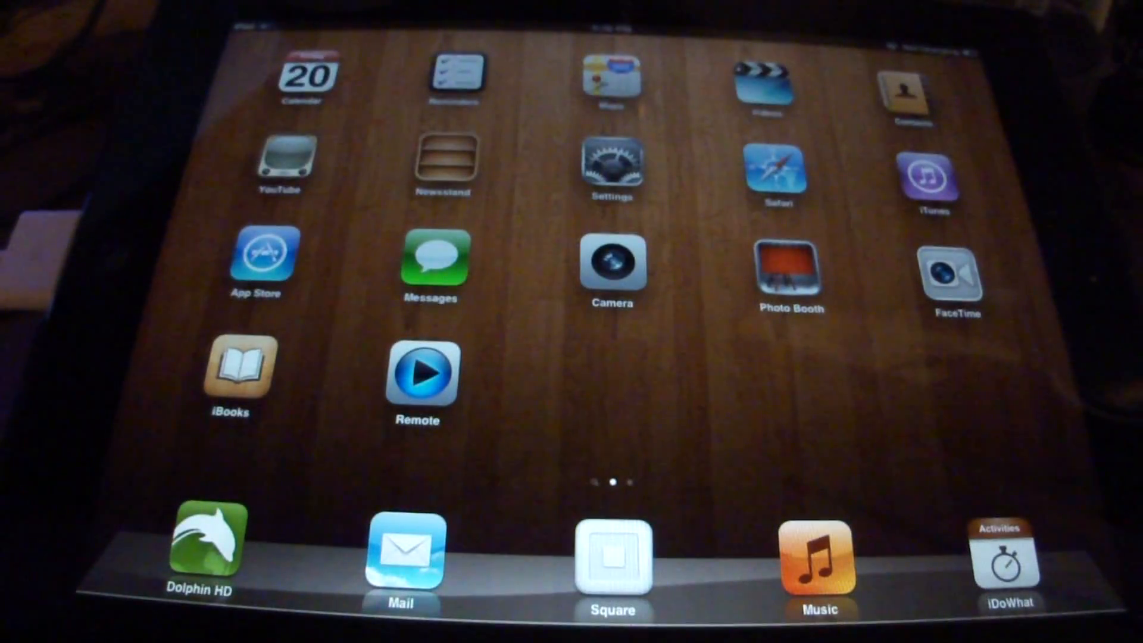
Swipe across the iPad home screens, searching for the Jailbreak icon
{"action": "scroll", "scroll_direction": "left", "scroll_amount": 3}
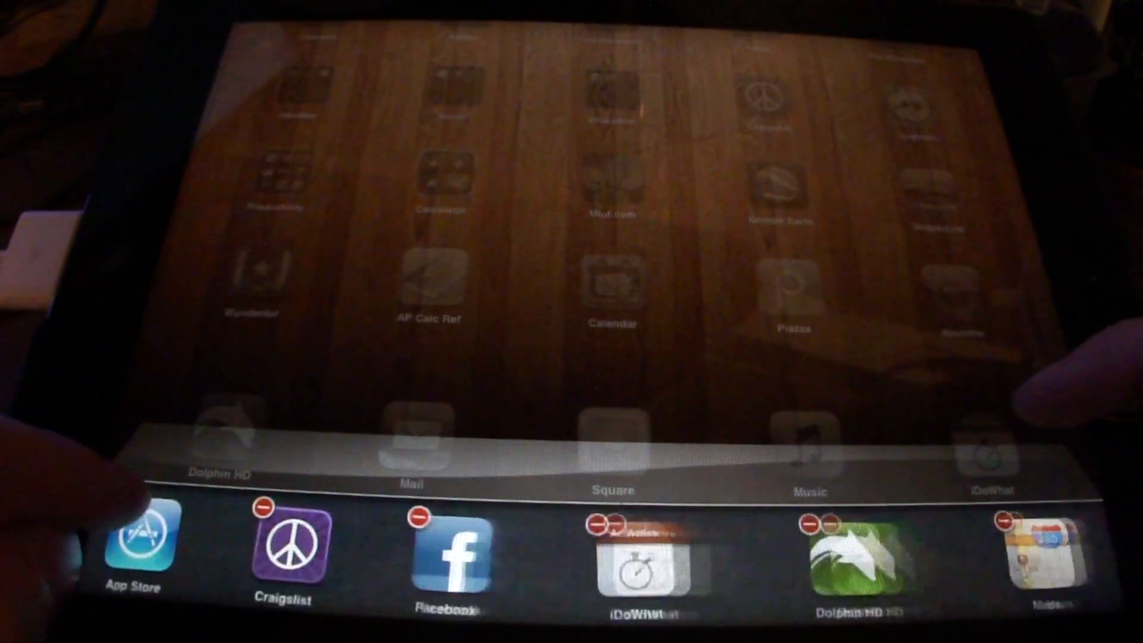
Swipe on the iPad screen while clearing out the background apps
{"action": "scroll", "scroll_direction": "left", "scroll_amount": 3}
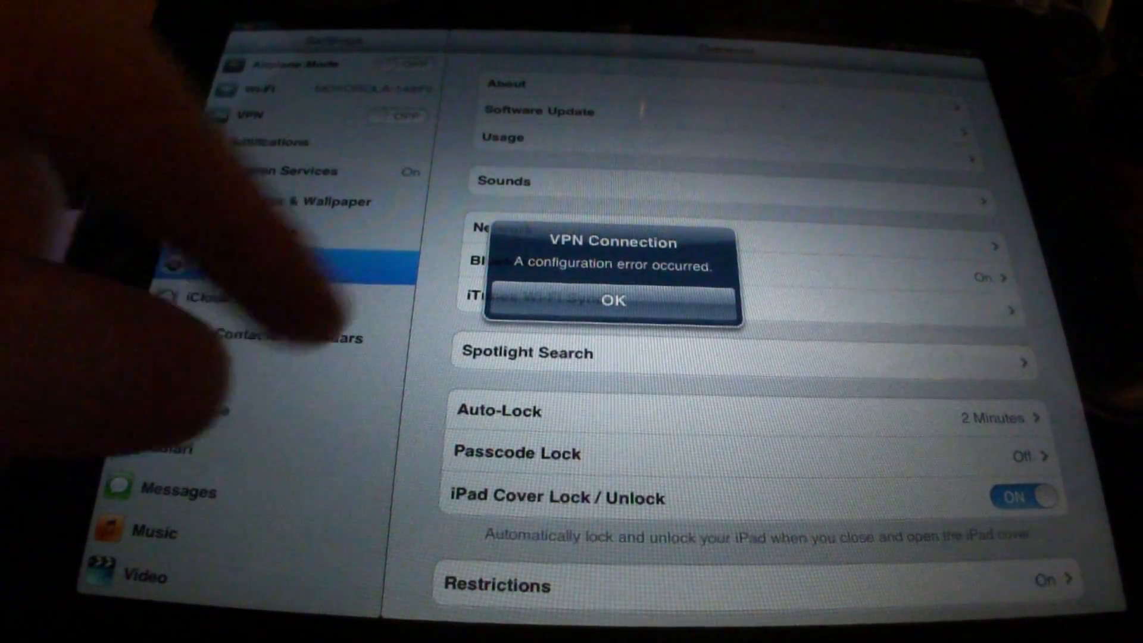
Tap OK on the VPN Connection configuration error alert
{"action": "left_click", "coordinate": [615, 302]}
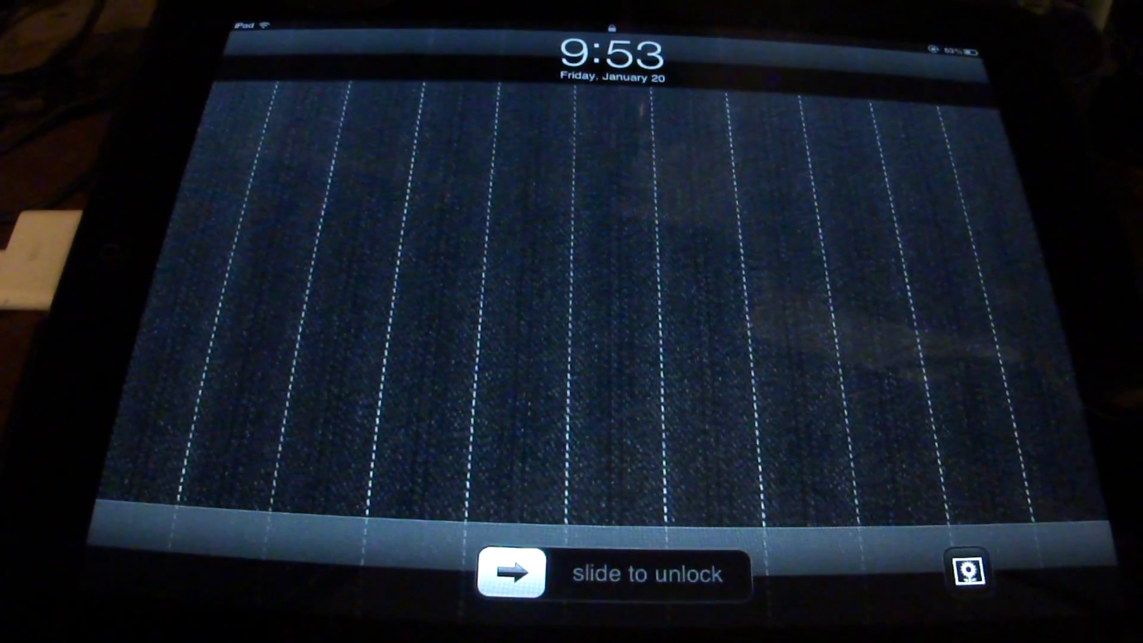
Unlock the iPad and launch Cydia from the third home screen page
{"action": "left_click_drag", "start_coordinate": [510, 574], "coordinate": [802, 574]}
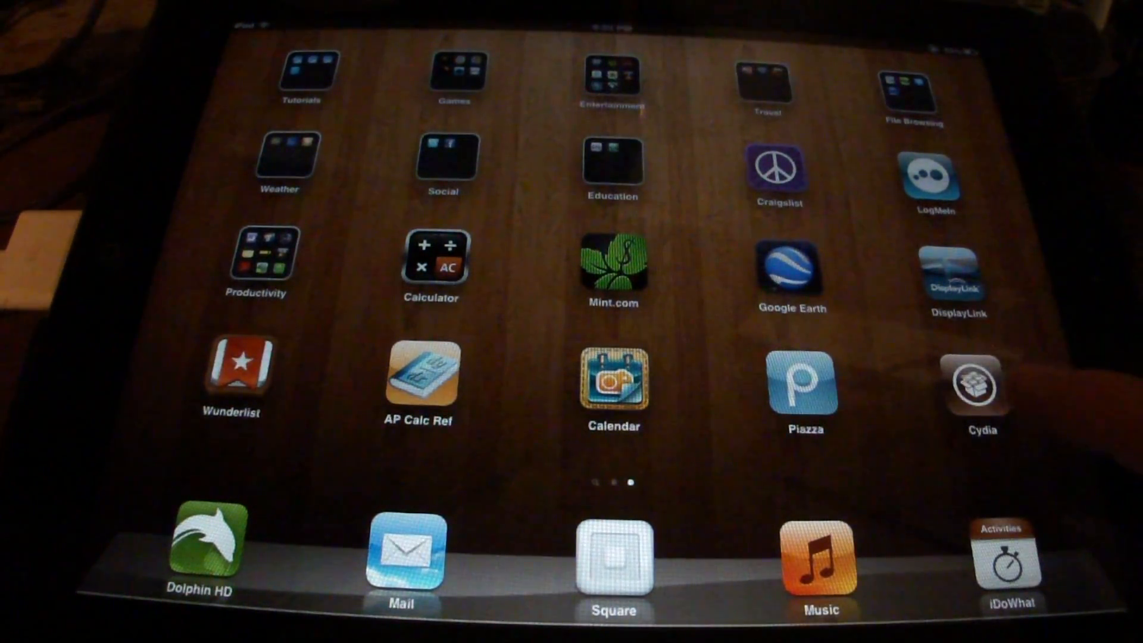
{"action": "left_click", "coordinate": [980, 386]}
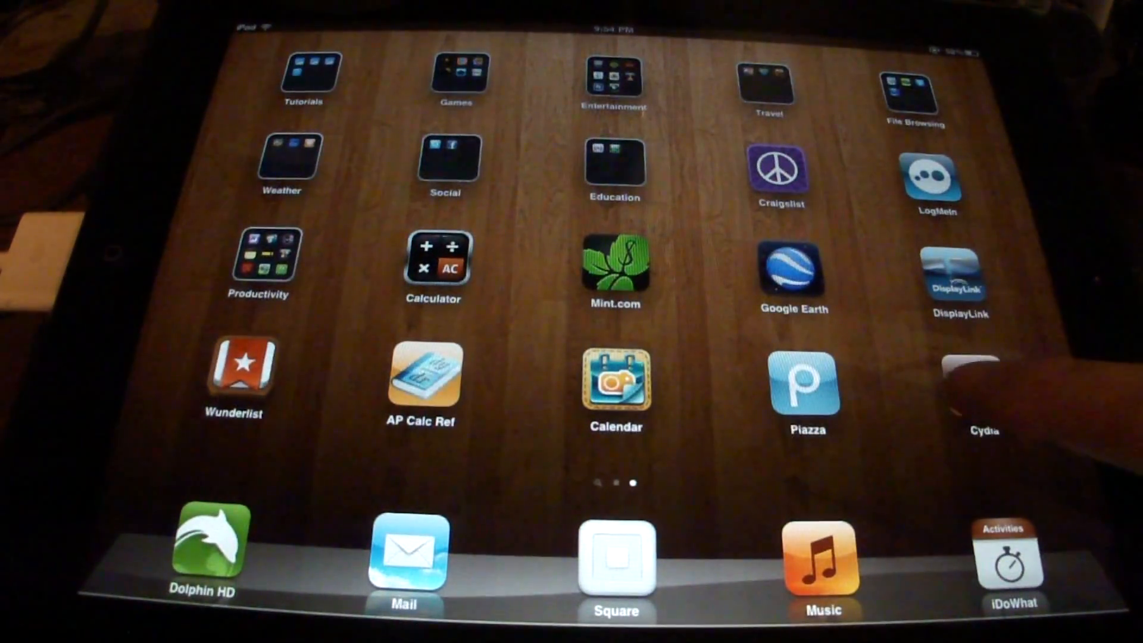
{"action": "left_click", "coordinate": [980, 386]}
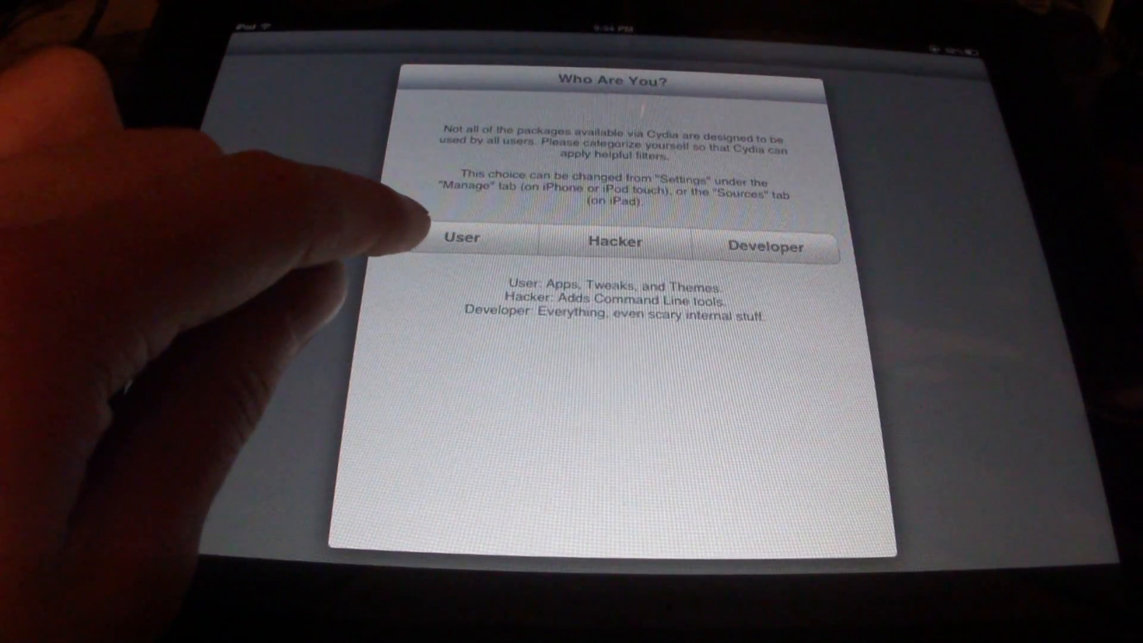
Choose User in Cydia's Who Are You? prompt
{"action": "left_click", "coordinate": [464, 241]}
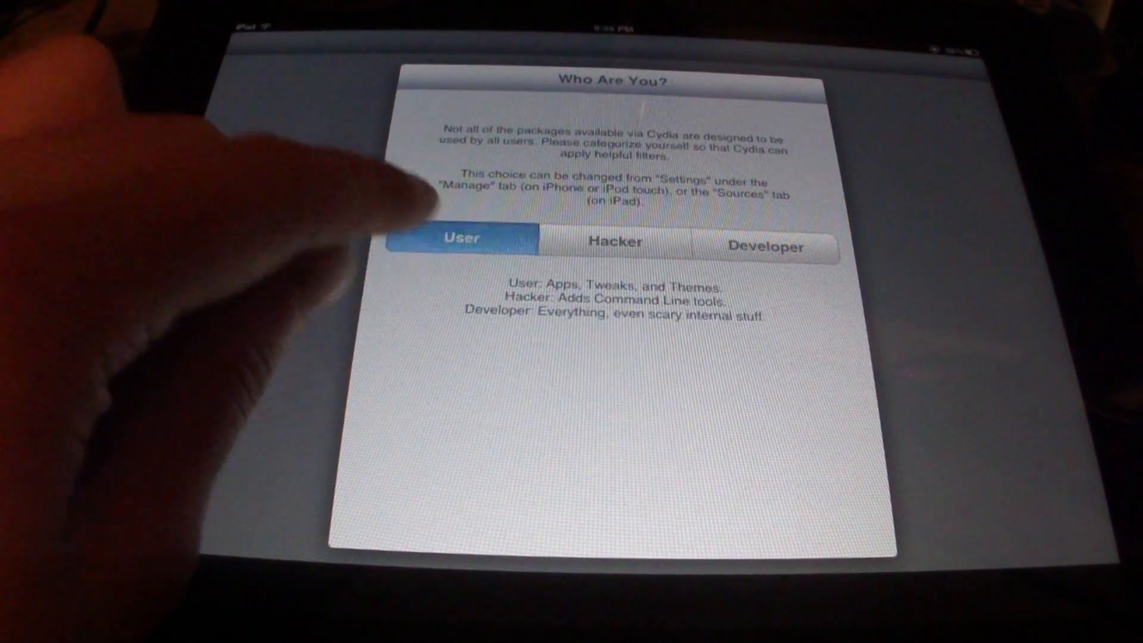